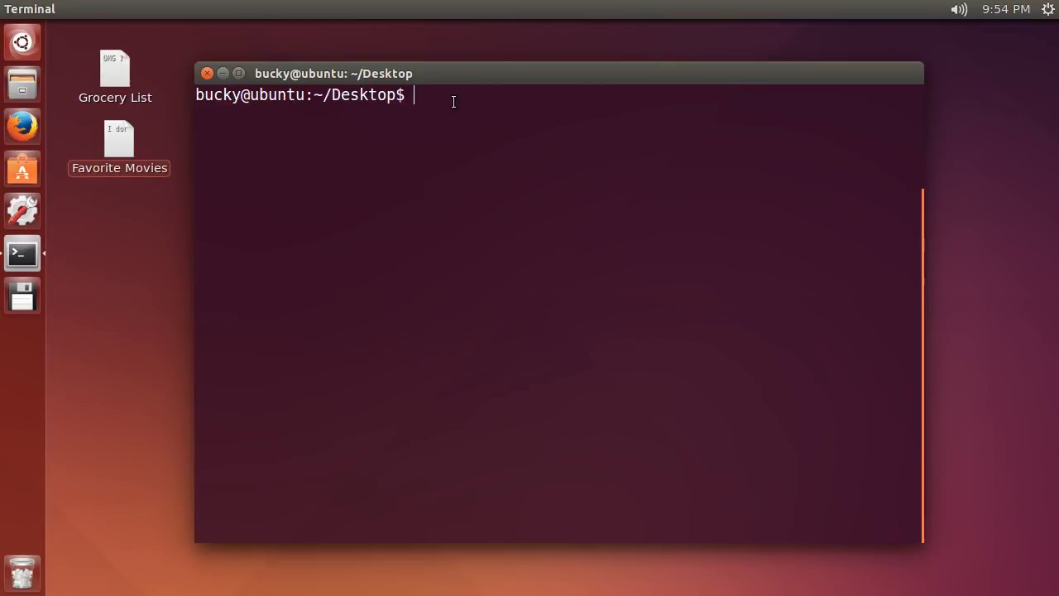
mouse_move(128, 231)
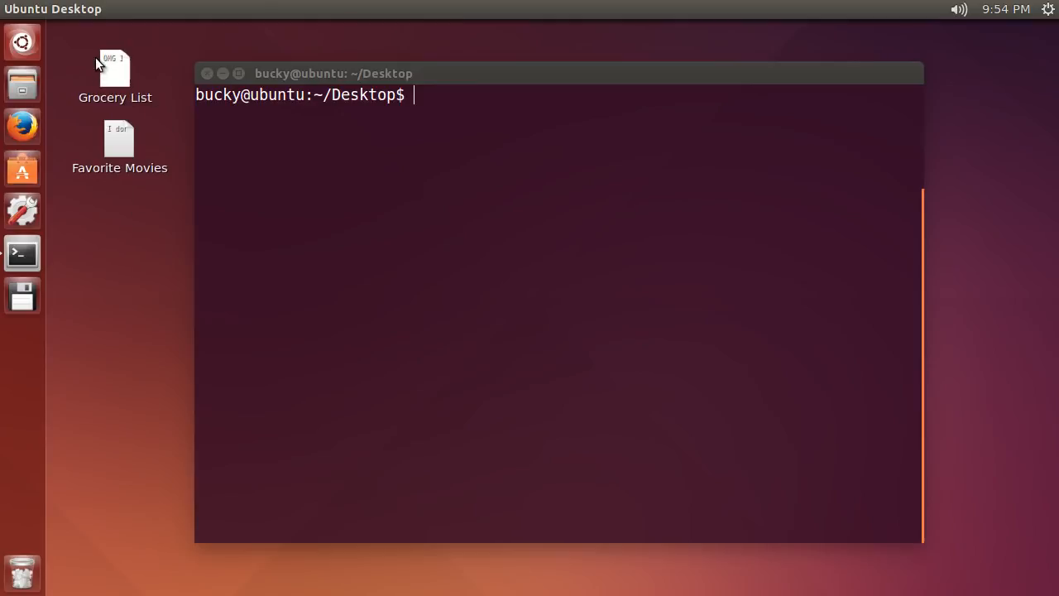
mouse_move(144, 231)
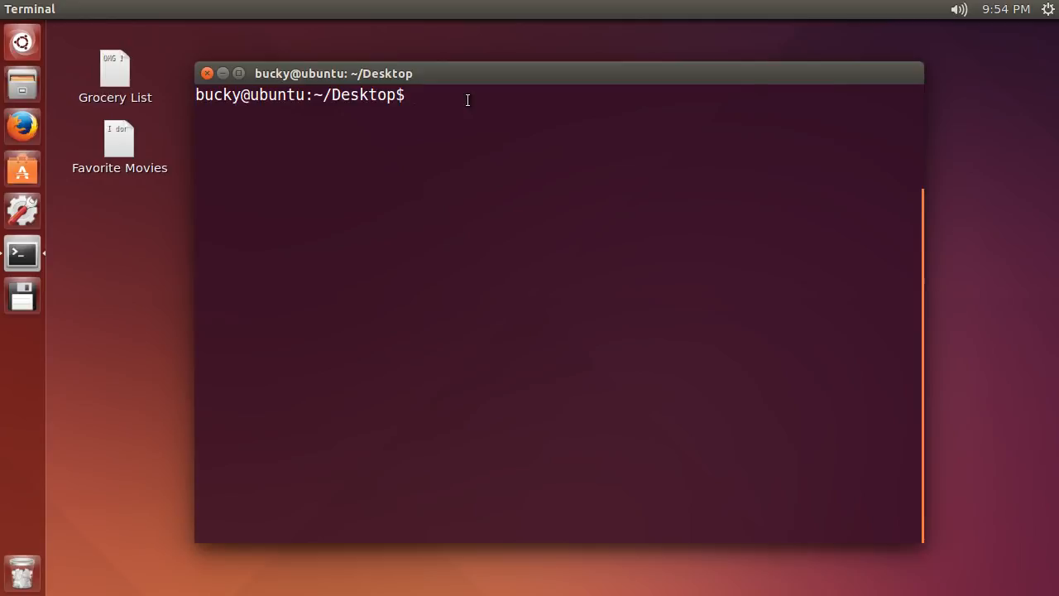
mouse_move(437, 209)
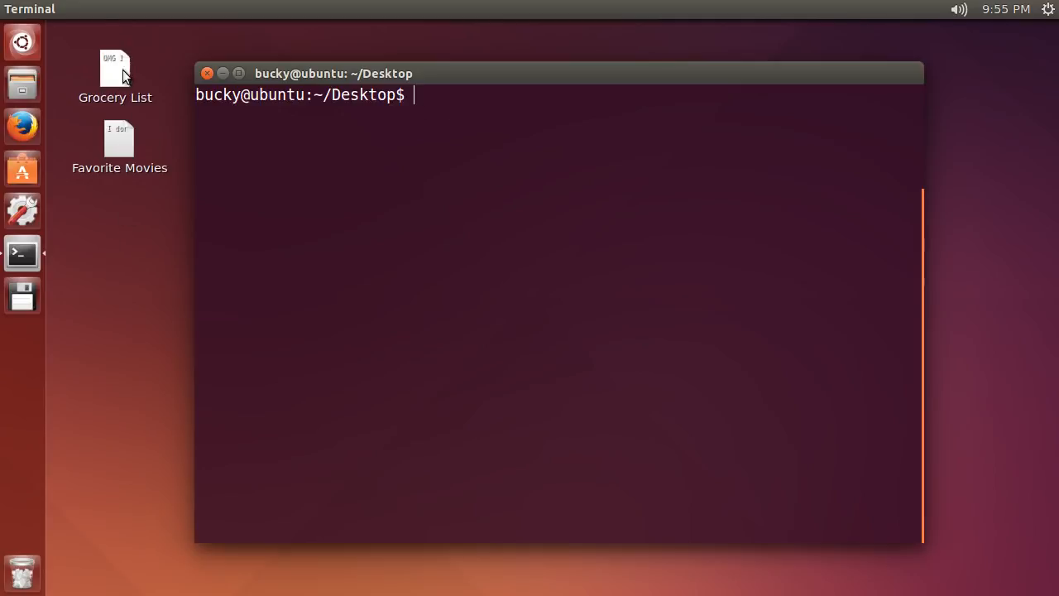
mouse_move(122, 138)
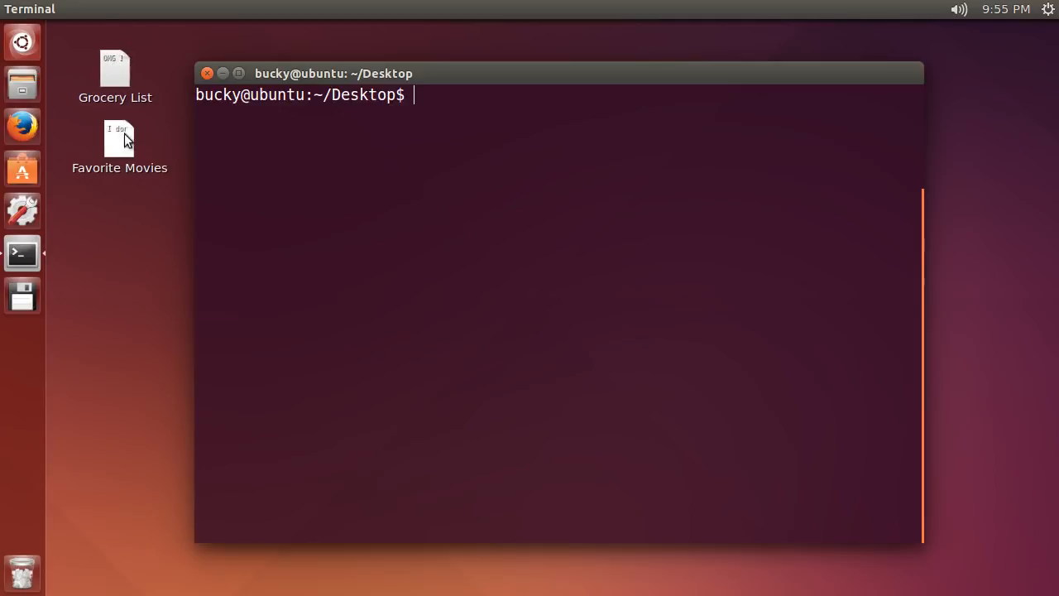
Step: Replace the stray letters at the prompt with the command gzip Grocery\ List
type("dsfj")
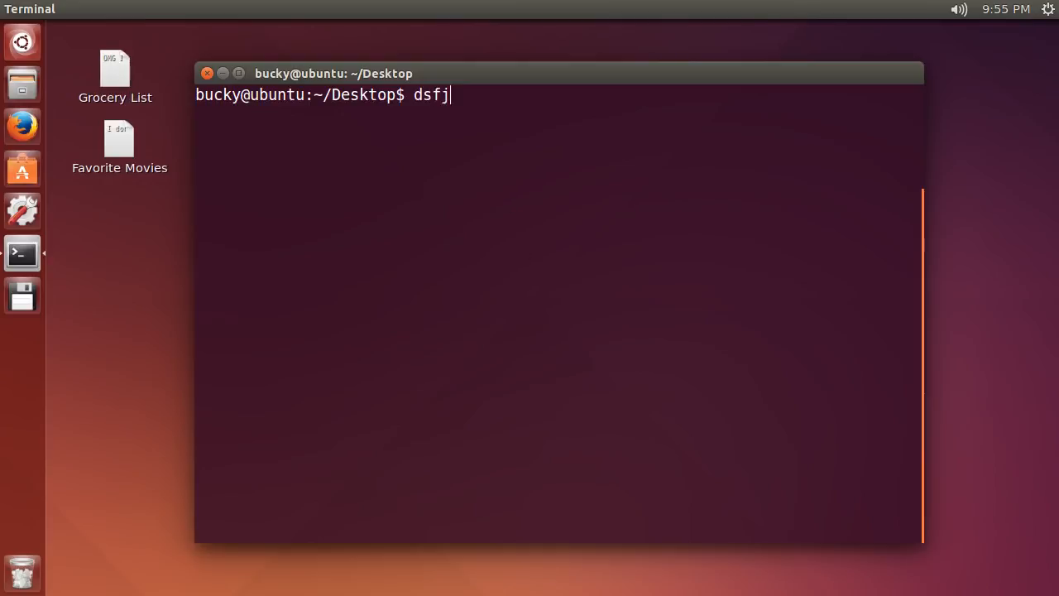
type("sdfhsdjk sdjfasdjk")
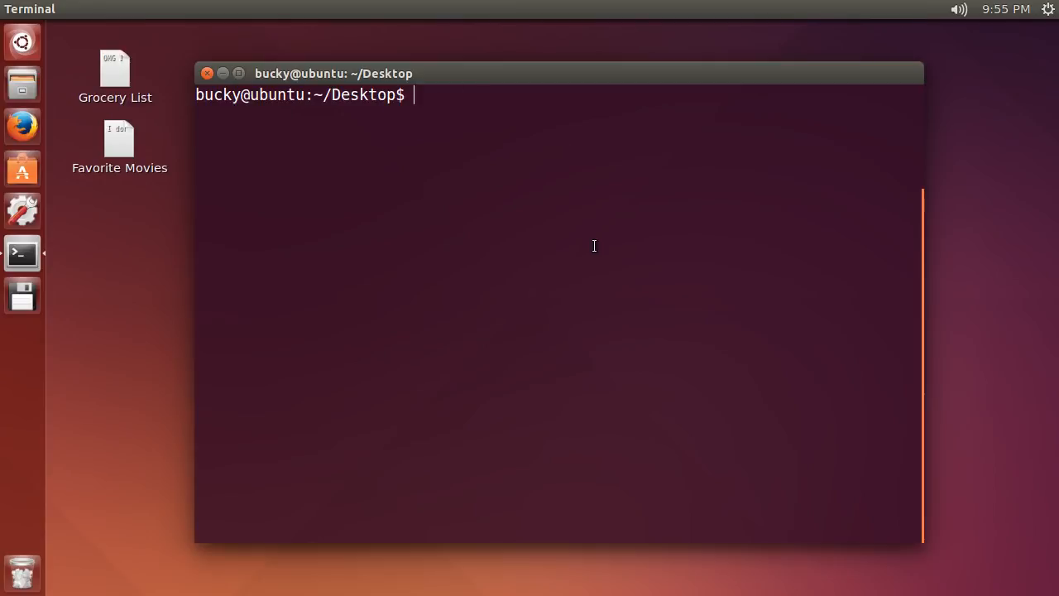
type("gzip")
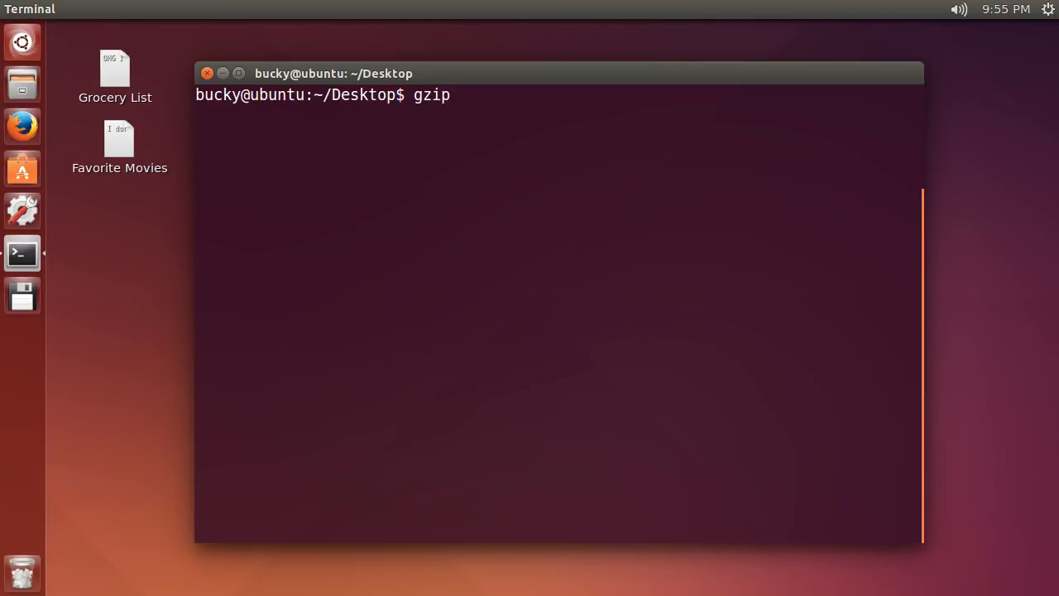
type("Grocery\\ List")
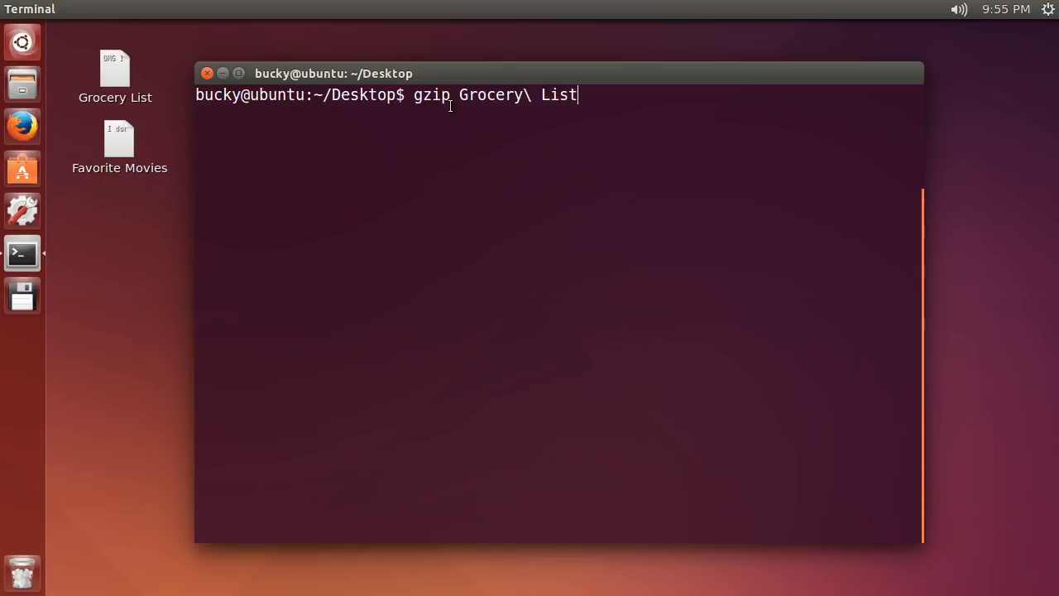
mouse_move(637, 215)
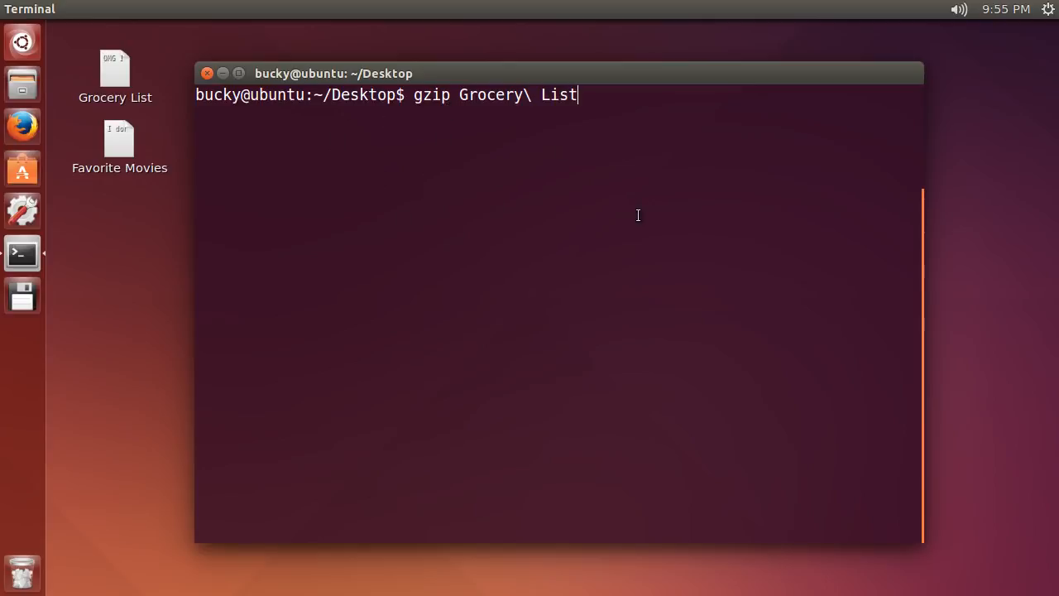
key("BackSpace")
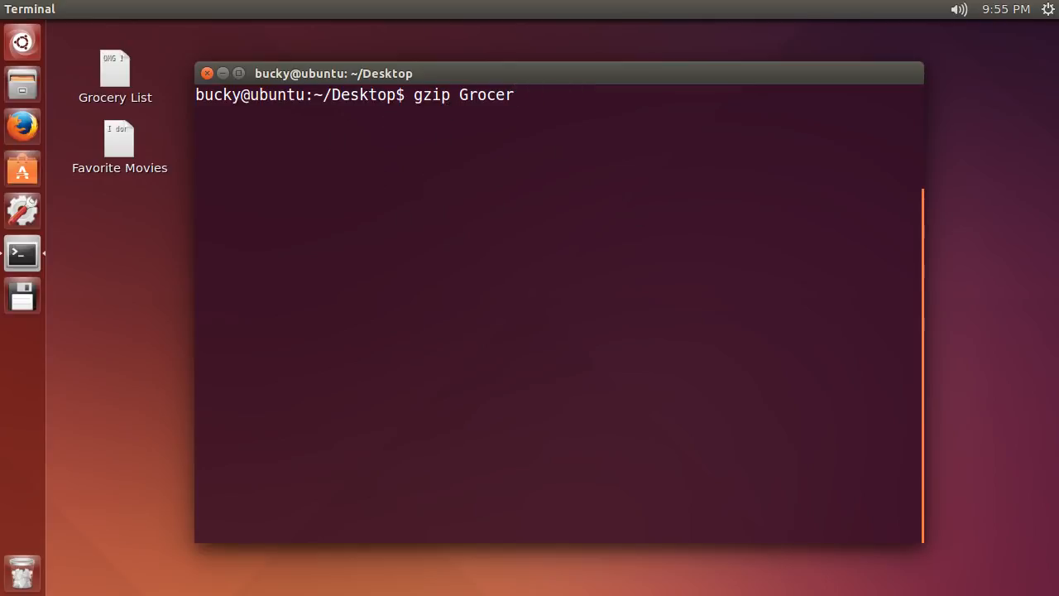
type("y")
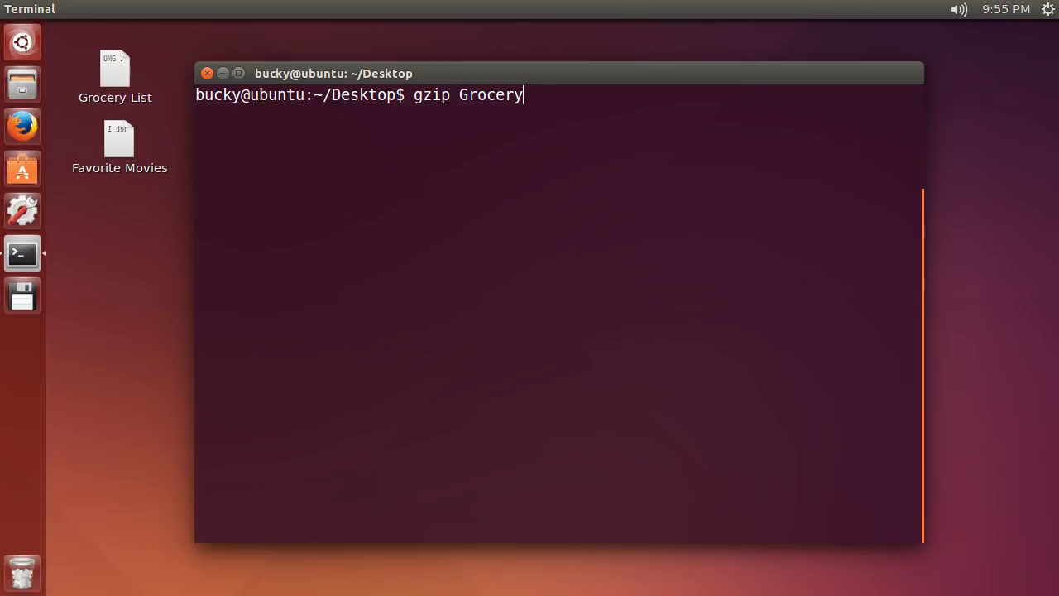
type("\\ List")
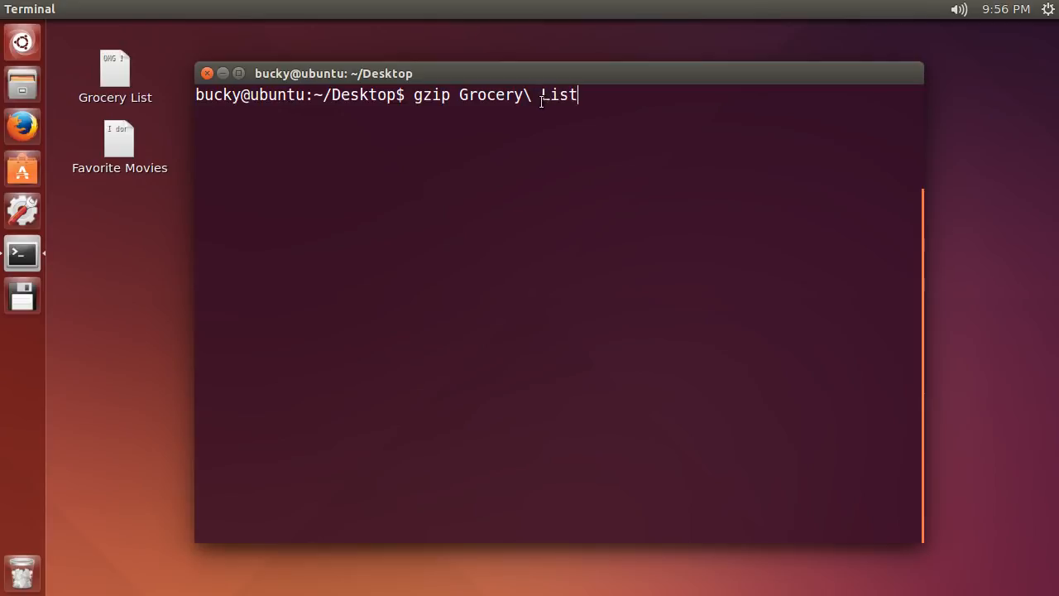
mouse_move(956, 538)
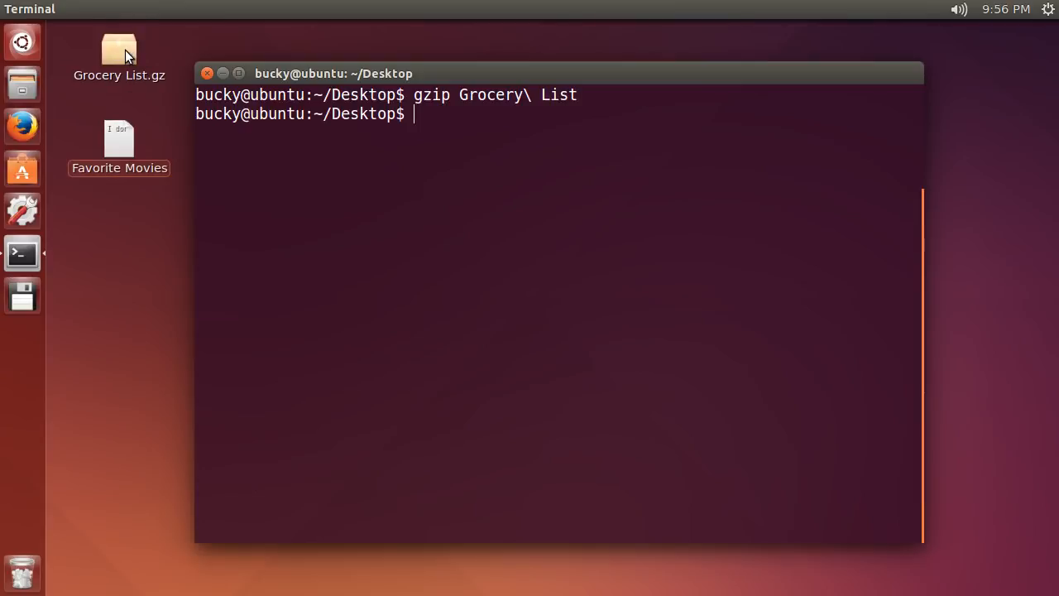
left_click(119, 51)
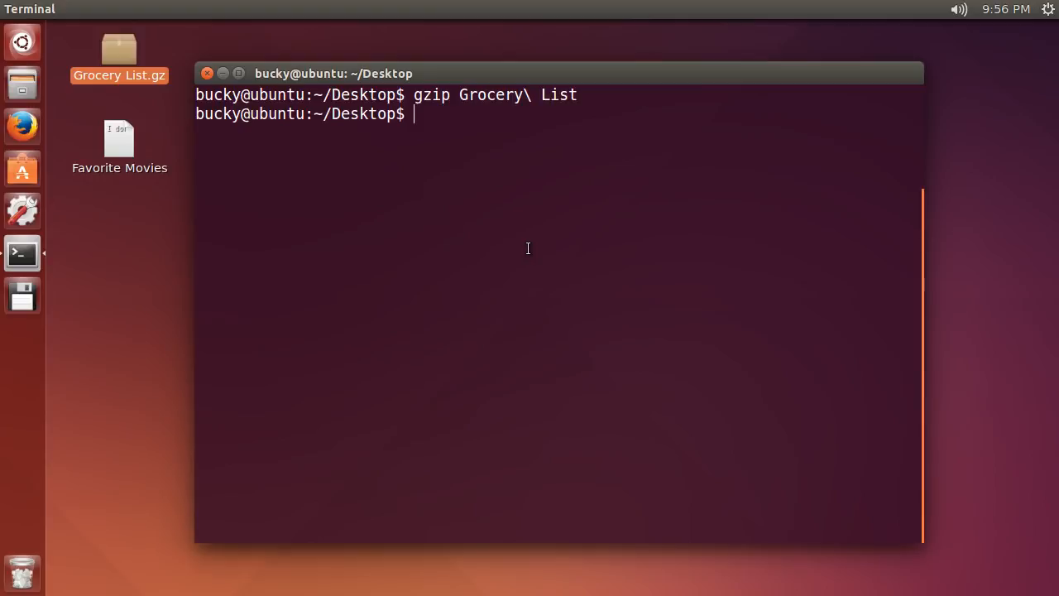
Step: Enter the command gunzip Grocery\ List.gz at the prompt
type("gunzip")
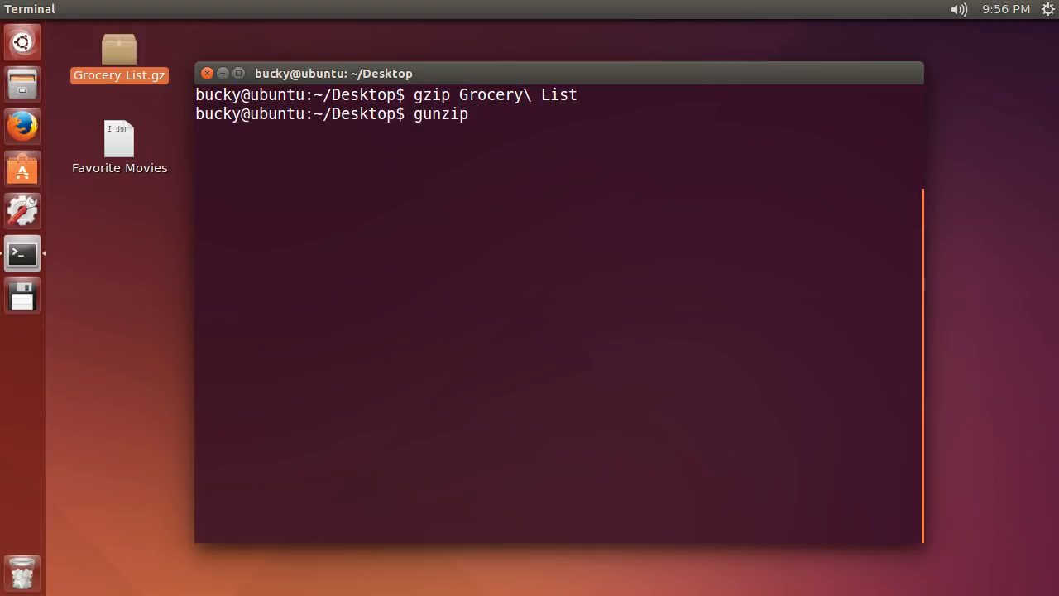
type("Gr")
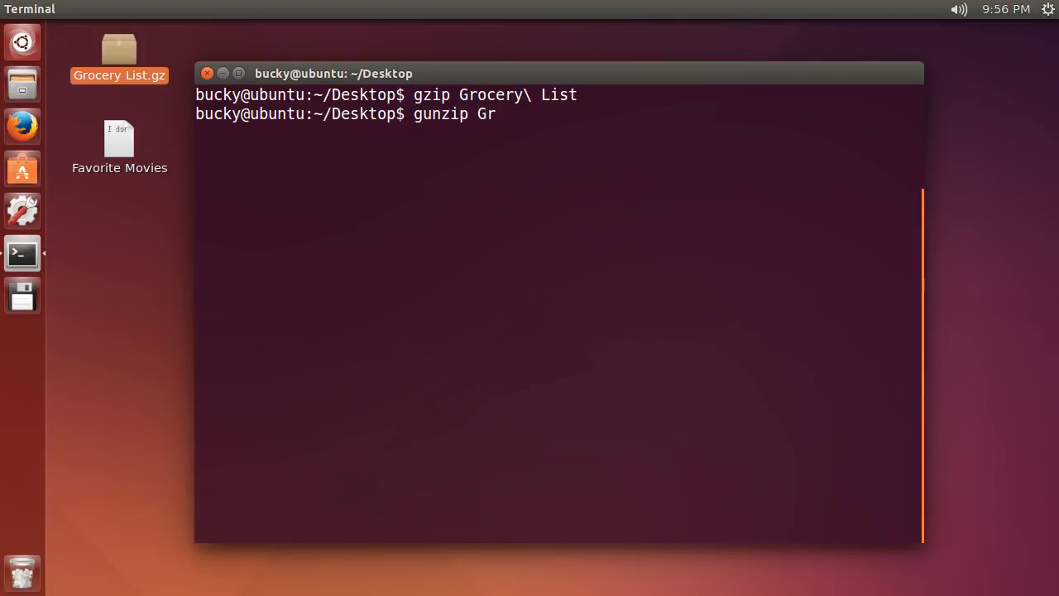
type("ocery\\ List.gz")
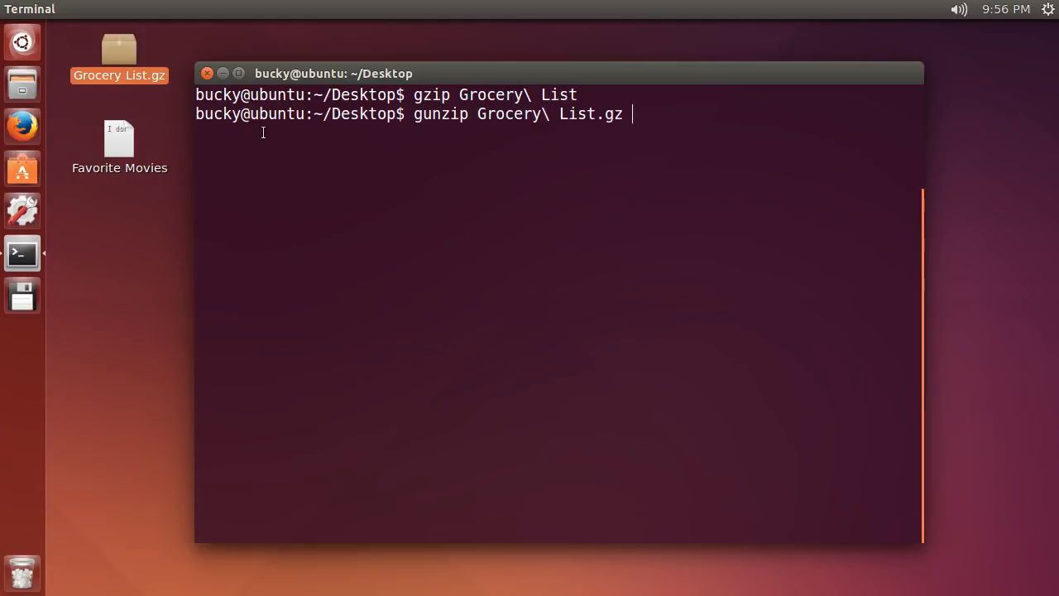
mouse_move(483, 250)
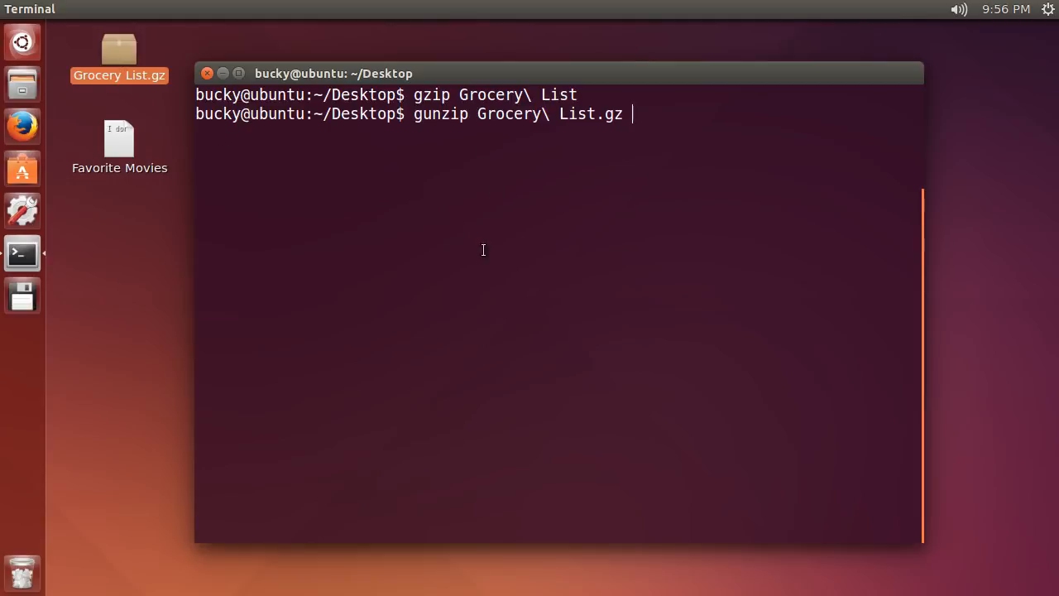
mouse_move(116, 73)
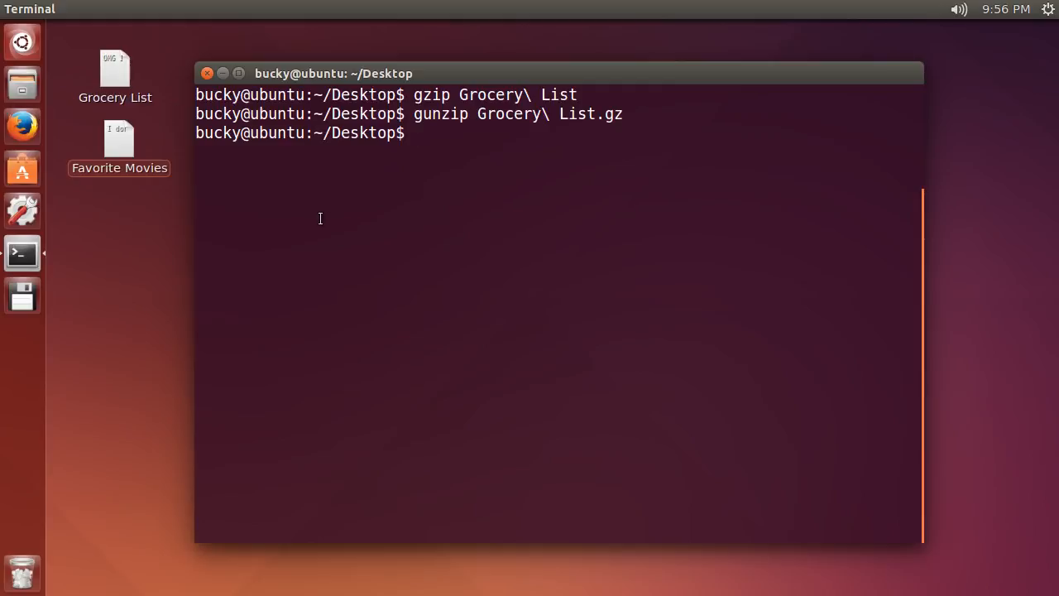
mouse_move(527, 172)
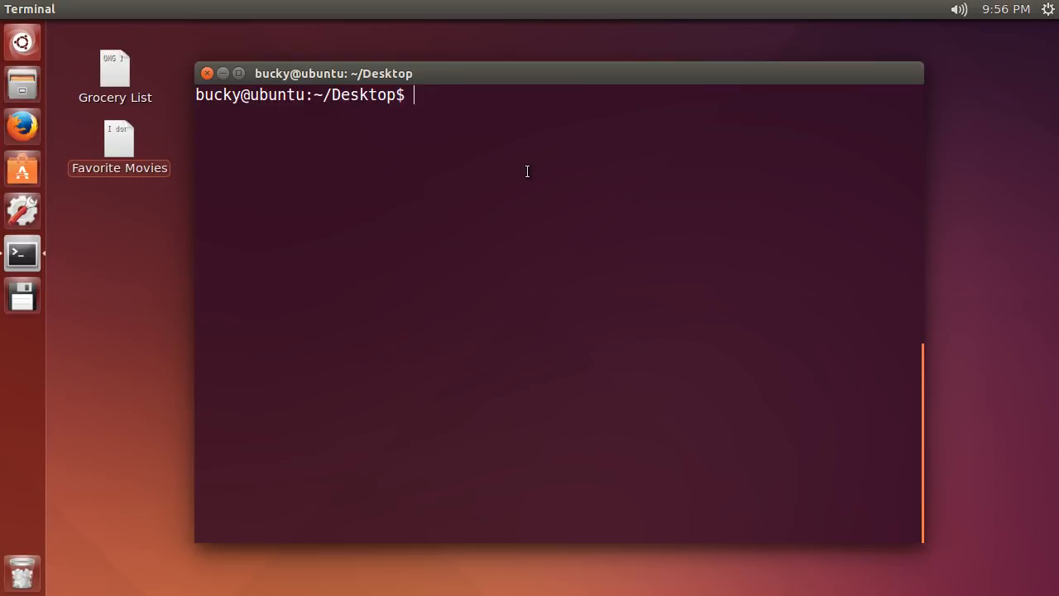
left_click(114, 71)
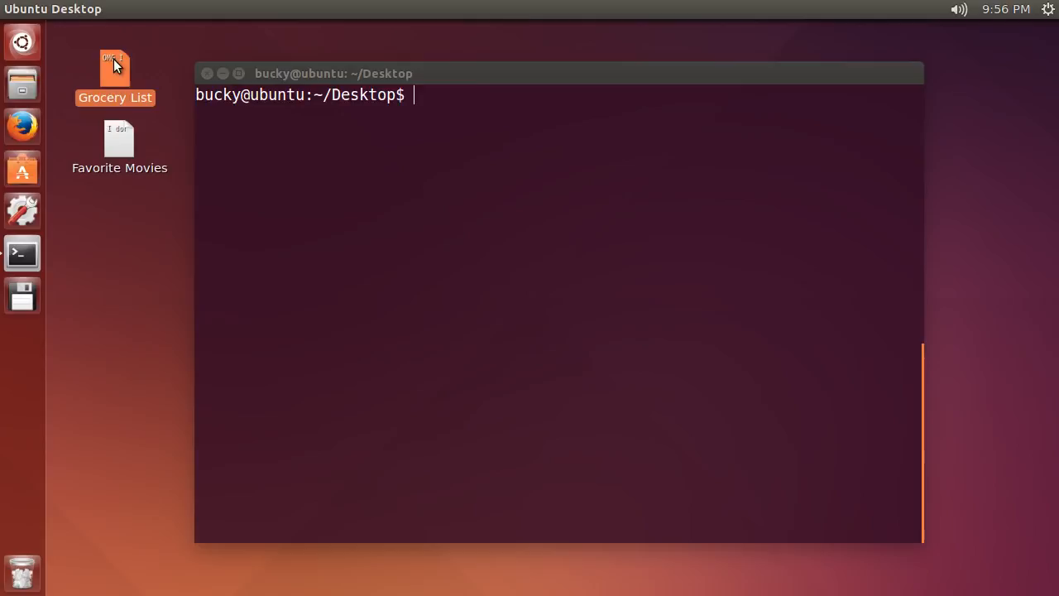
mouse_move(103, 158)
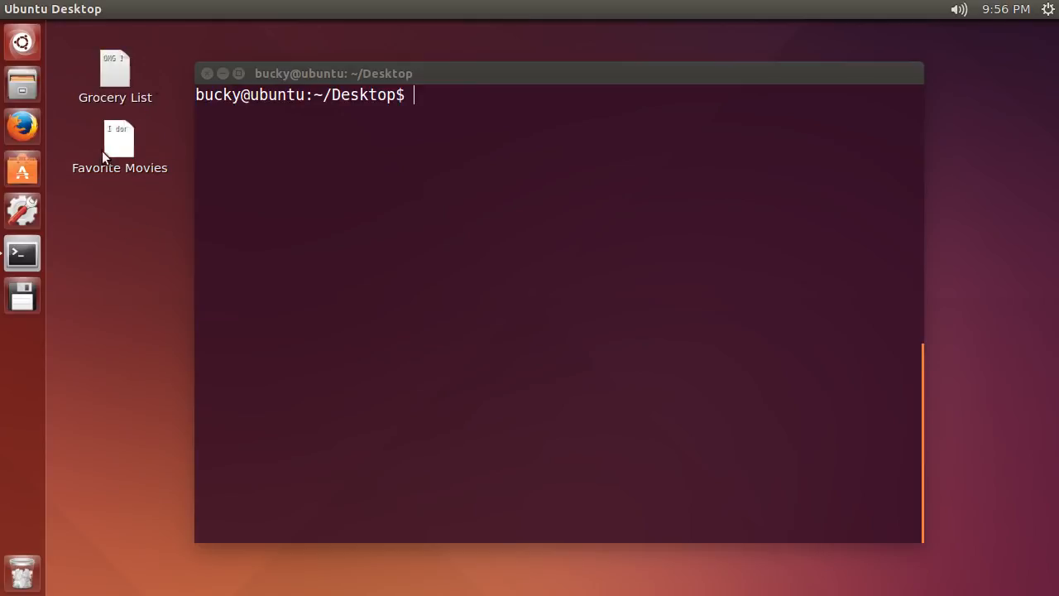
mouse_move(154, 236)
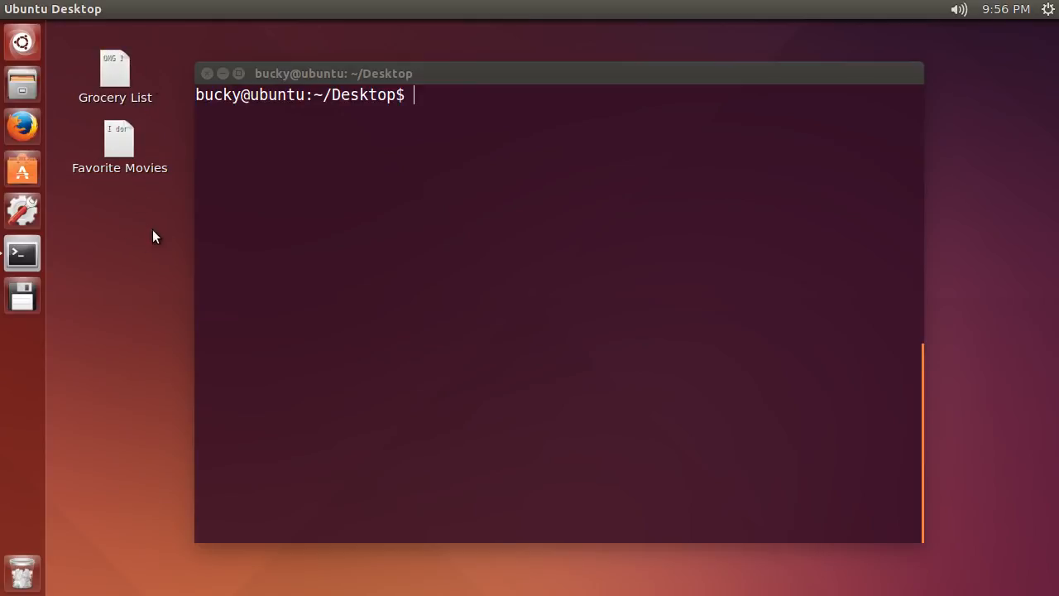
mouse_move(407, 232)
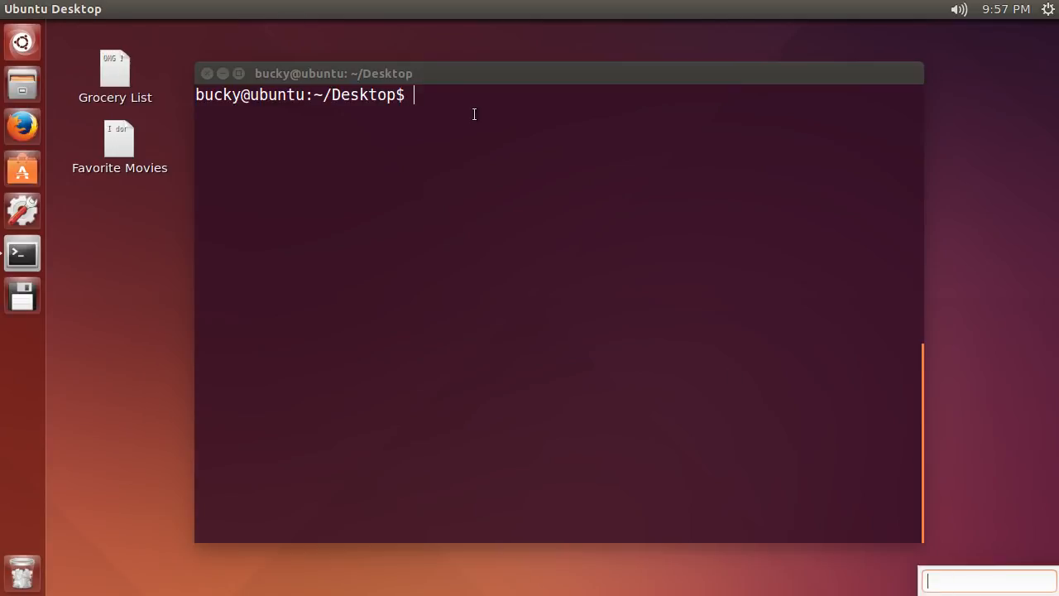
Step: Begin a tar command with the cvf options, followed by a space
type("t")
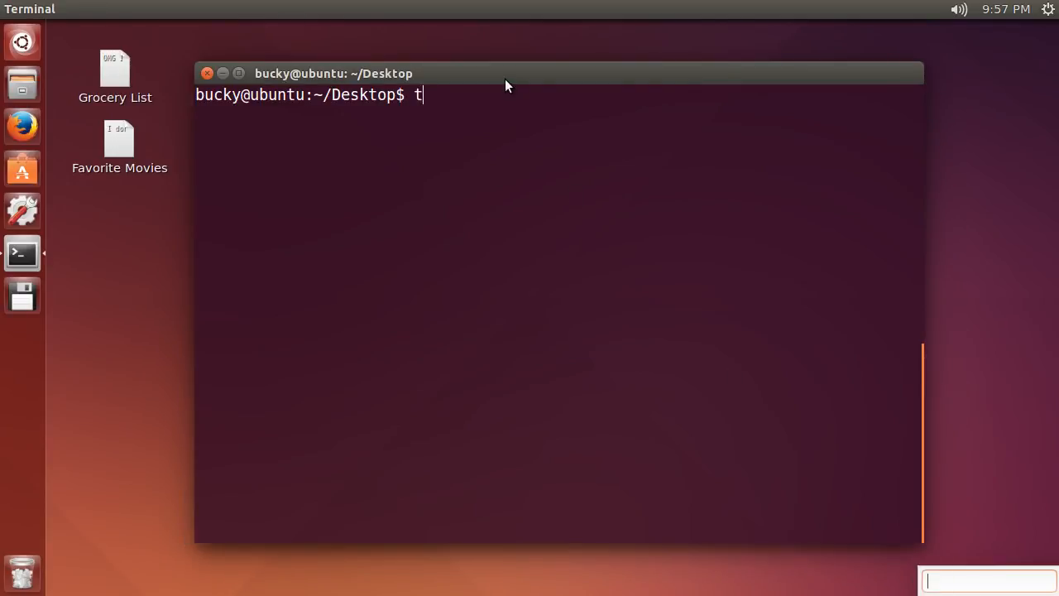
type("ar cvf")
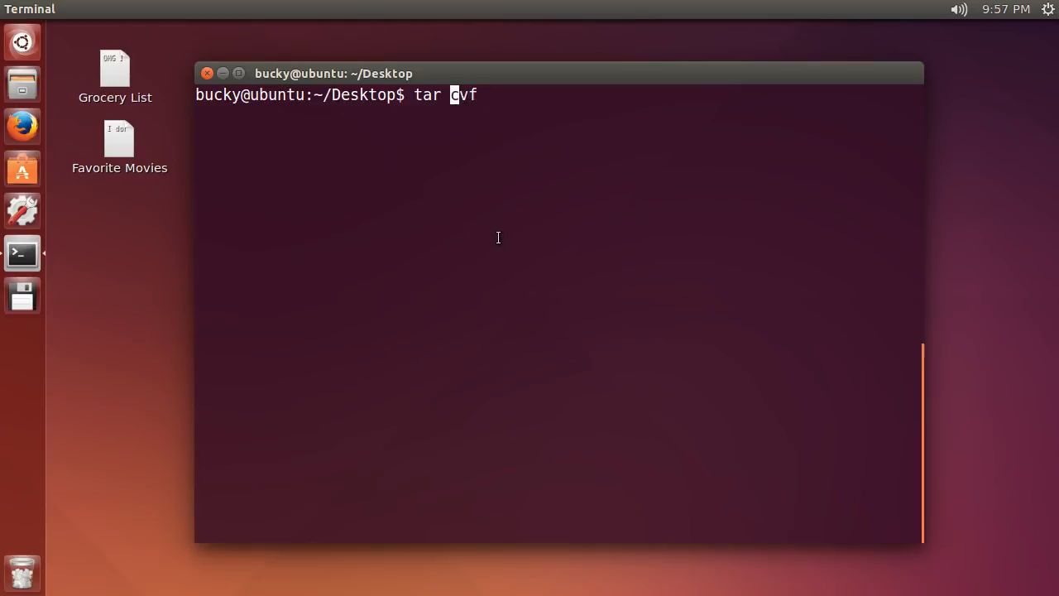
type("\" \"")
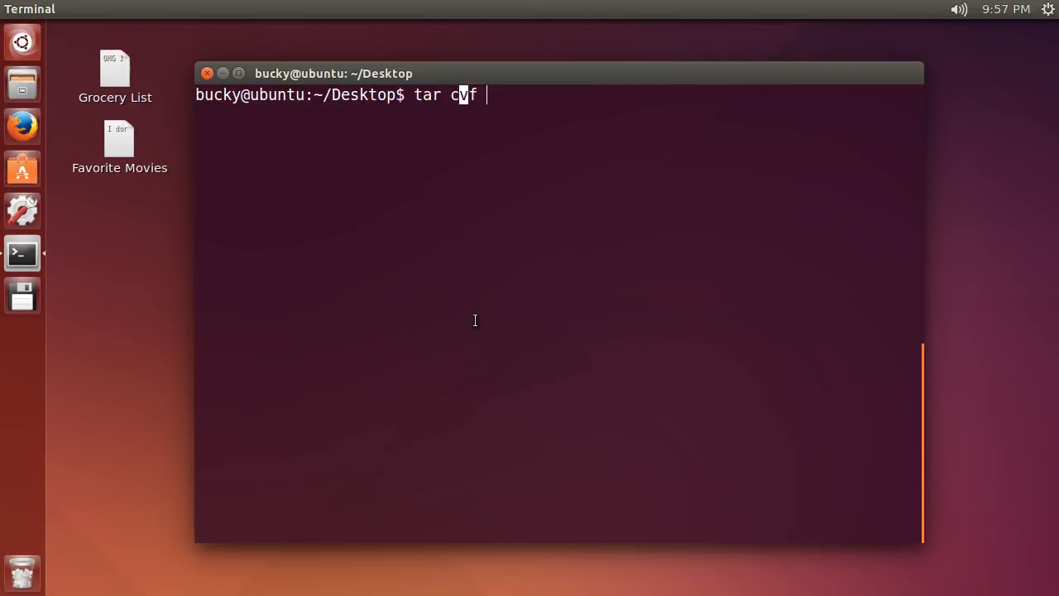
mouse_move(583, 199)
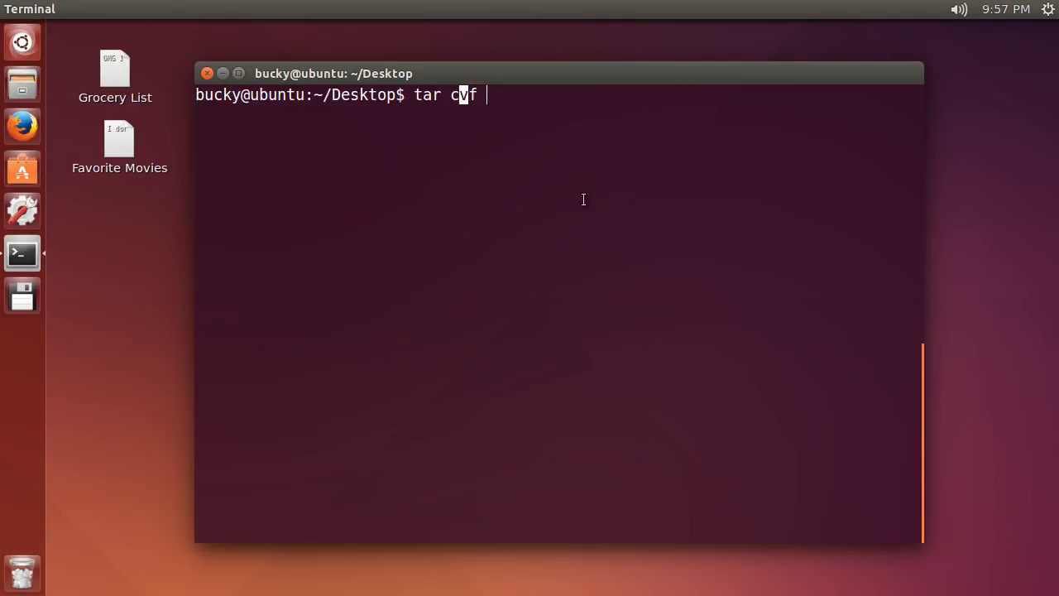
mouse_move(334, 179)
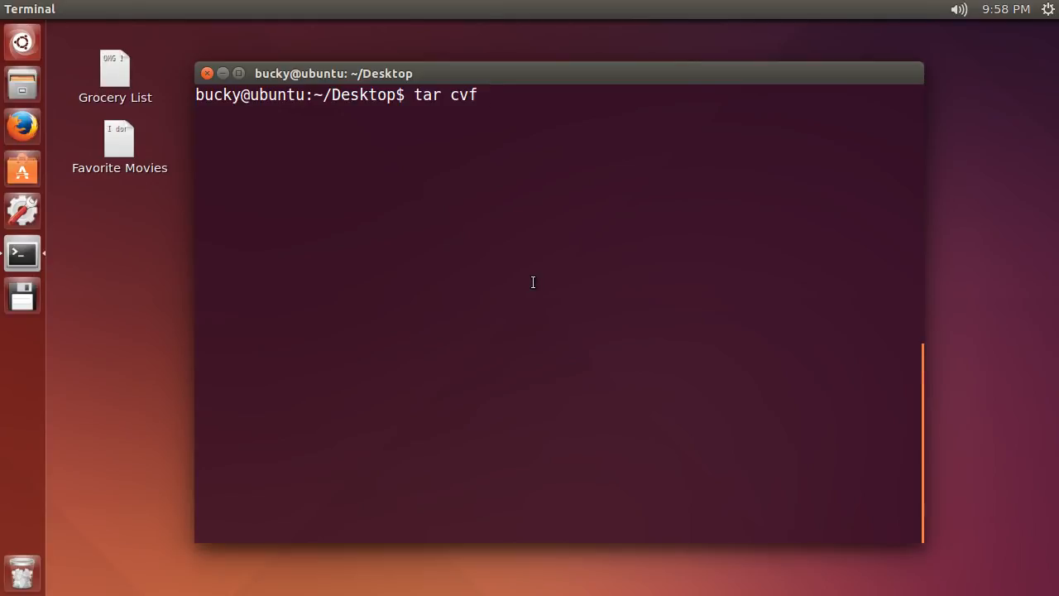
Step: Complete the tar command with Bucky.tar, Grocery\ List and Favorite\ Movies
type("\" \"")
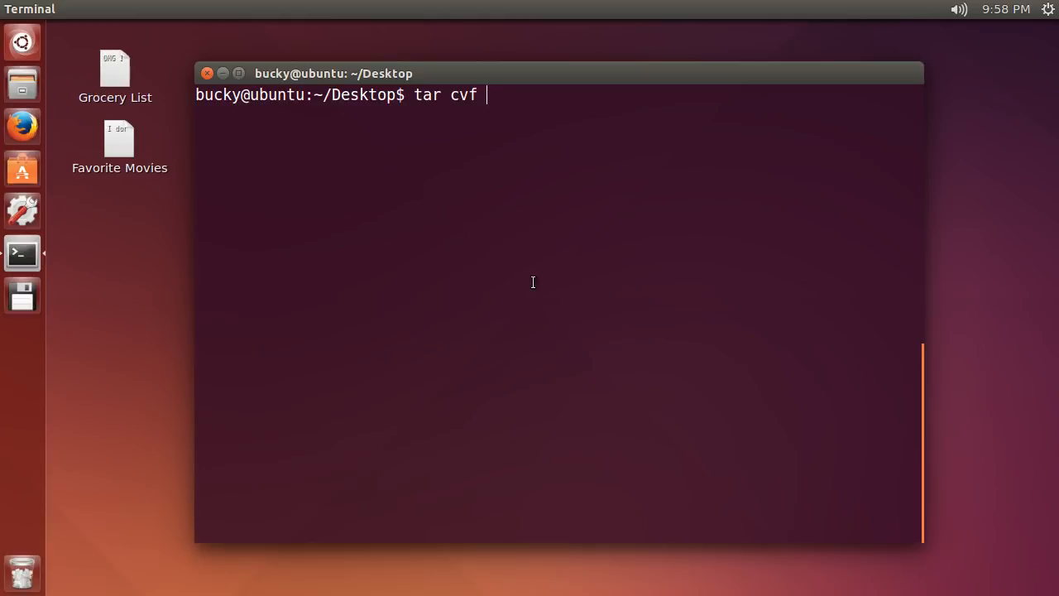
type("Bucky.tar")
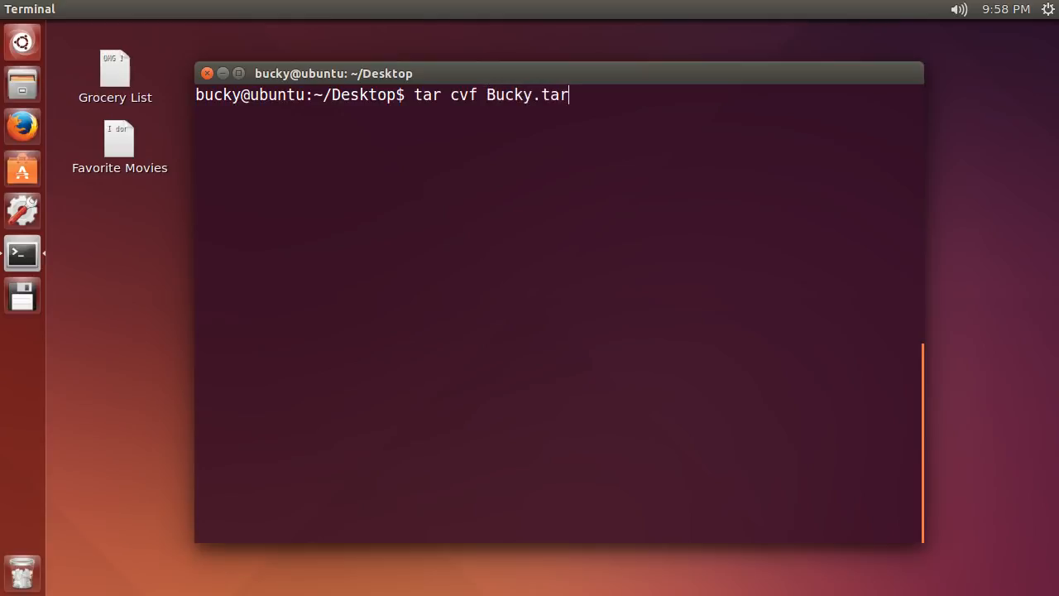
type("\" \"")
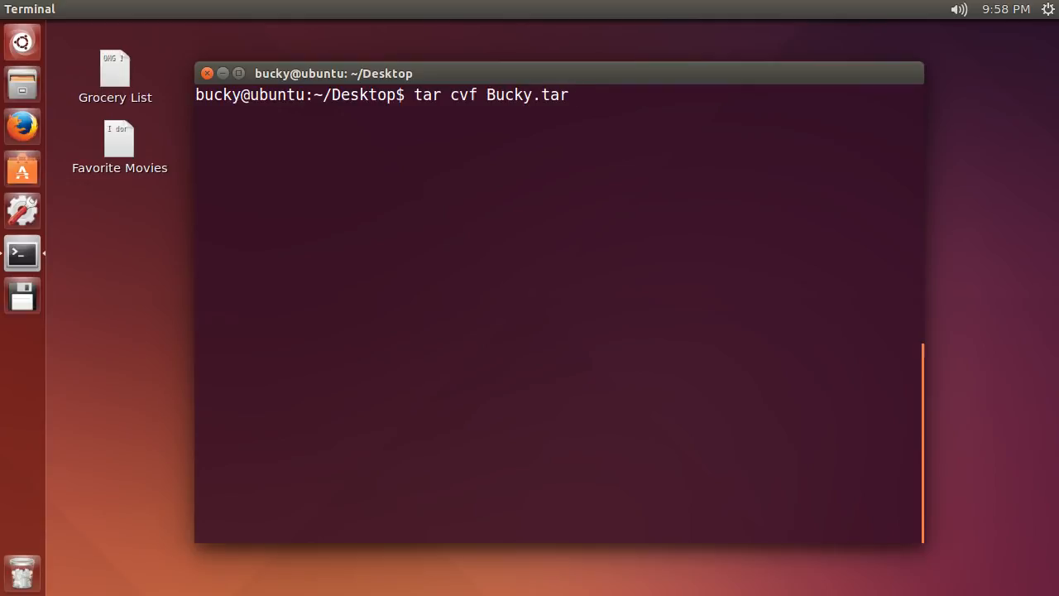
type("Gro")
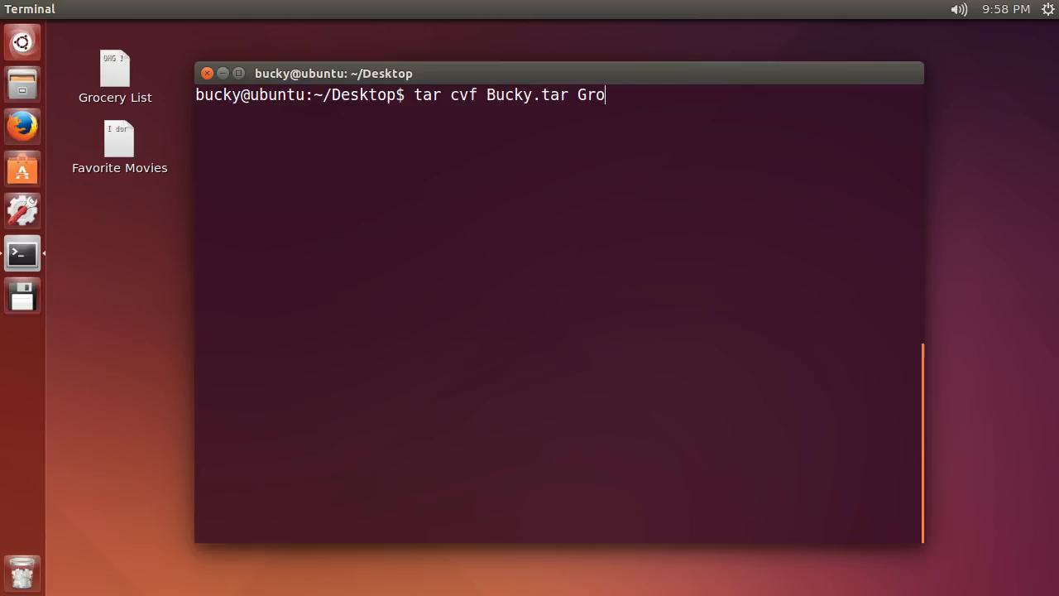
type("cery\\ List Fa")
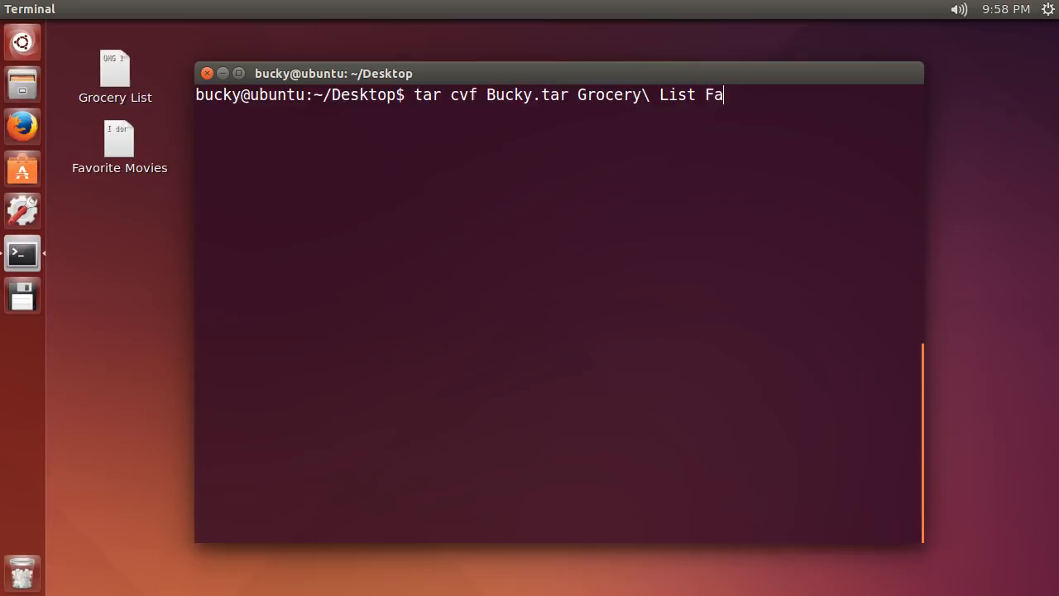
type("vorite\\ Movies")
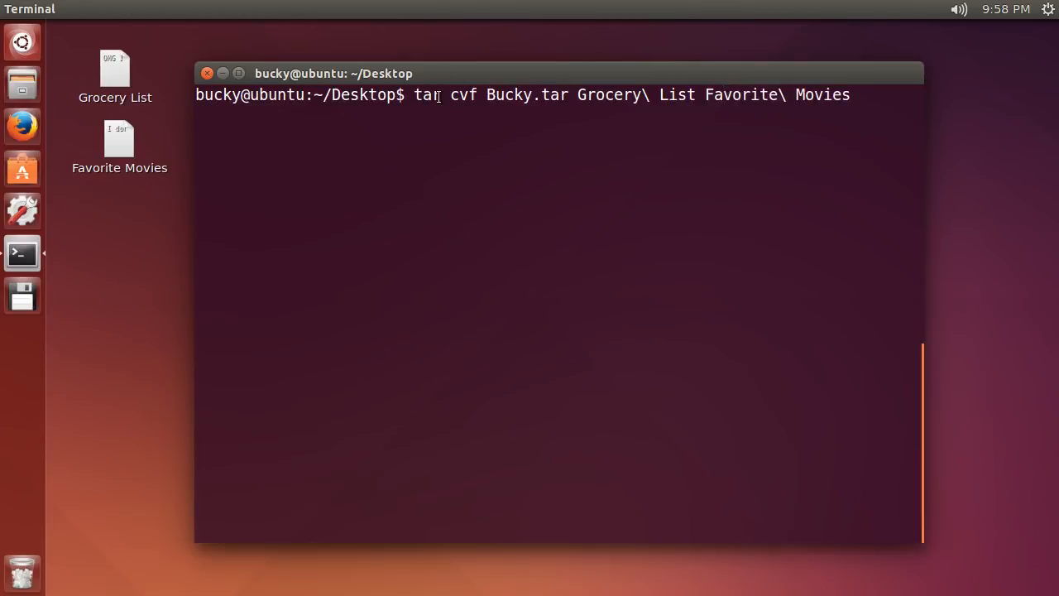
double_click(499, 94)
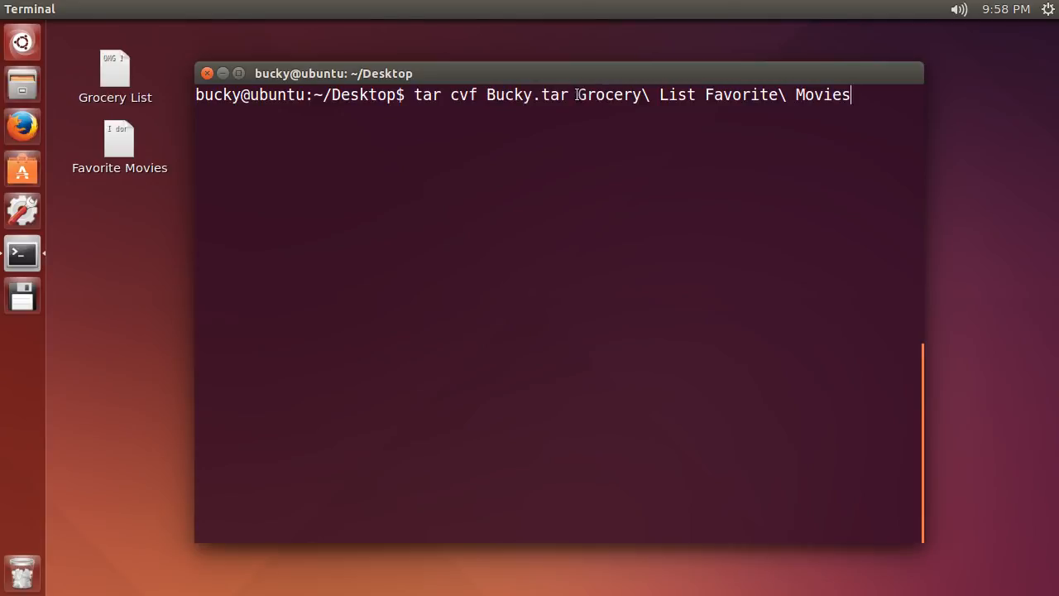
mouse_move(852, 74)
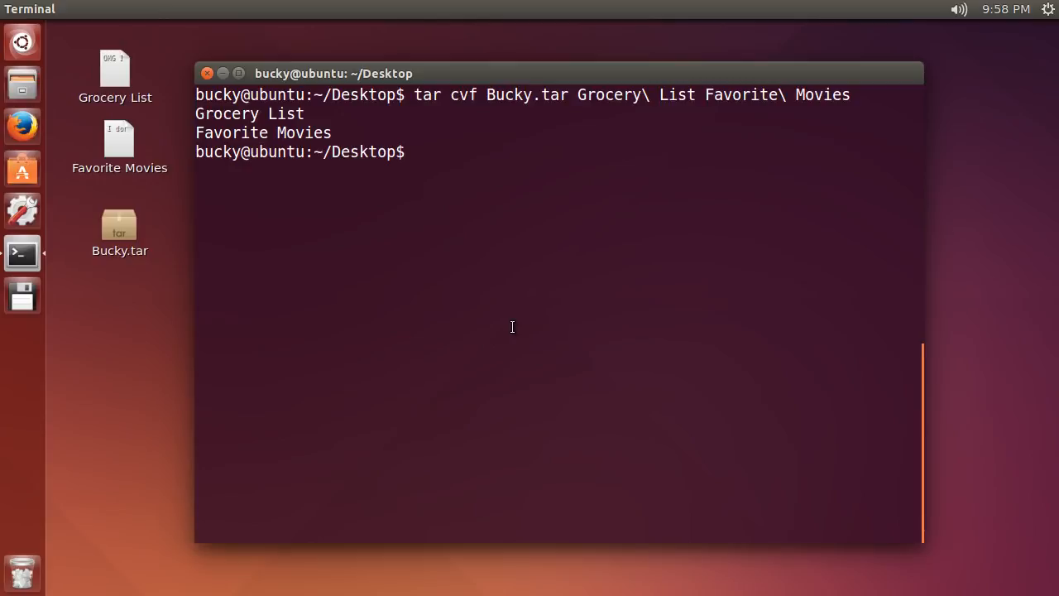
Step: Run tar xvf Bucky.tar to extract Grocery List and Favorite Movies
type("tar")
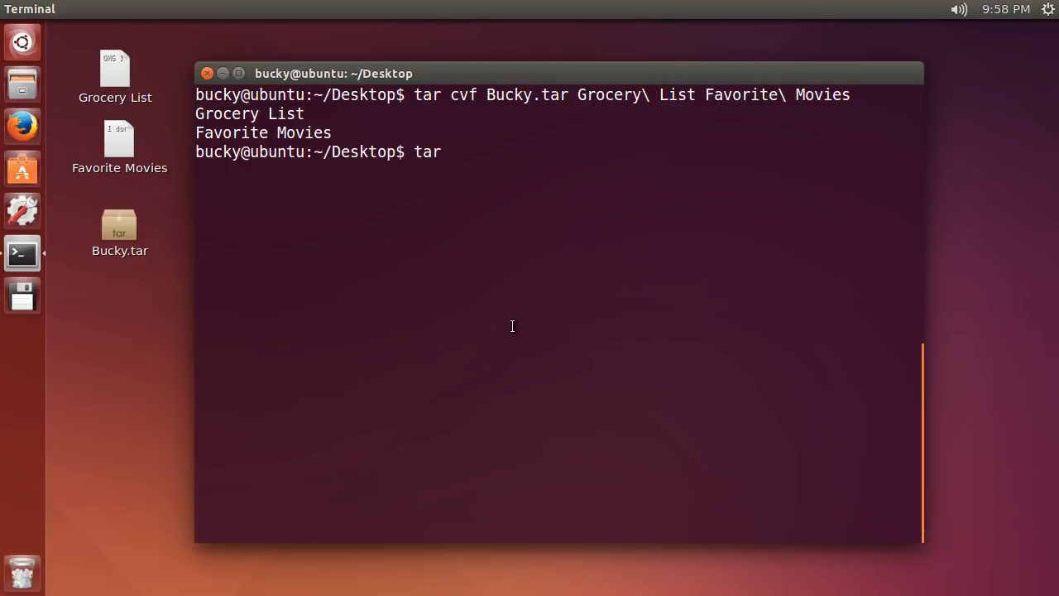
type("xvf")
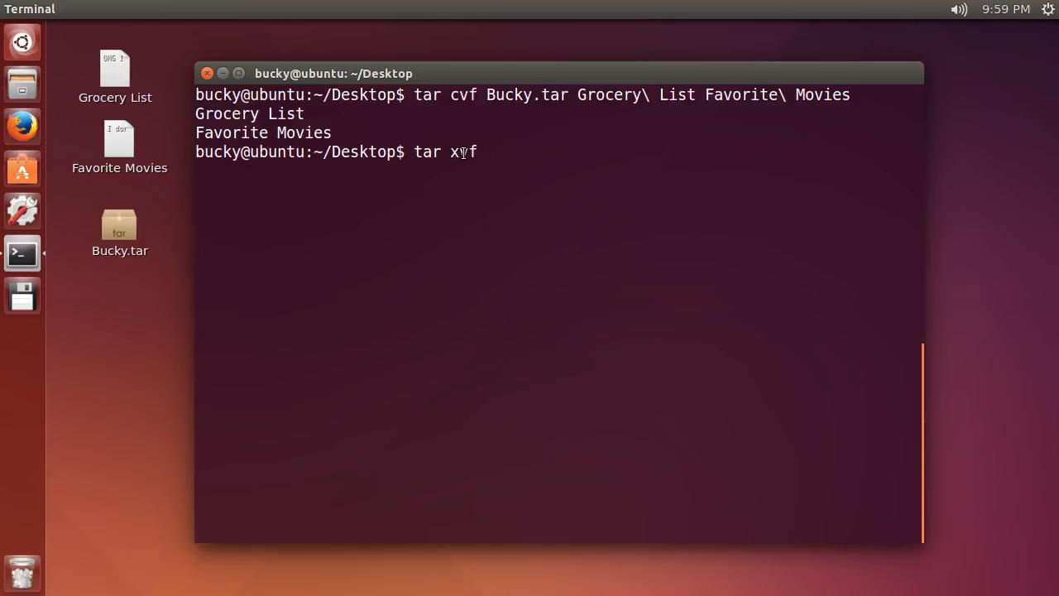
type("v")
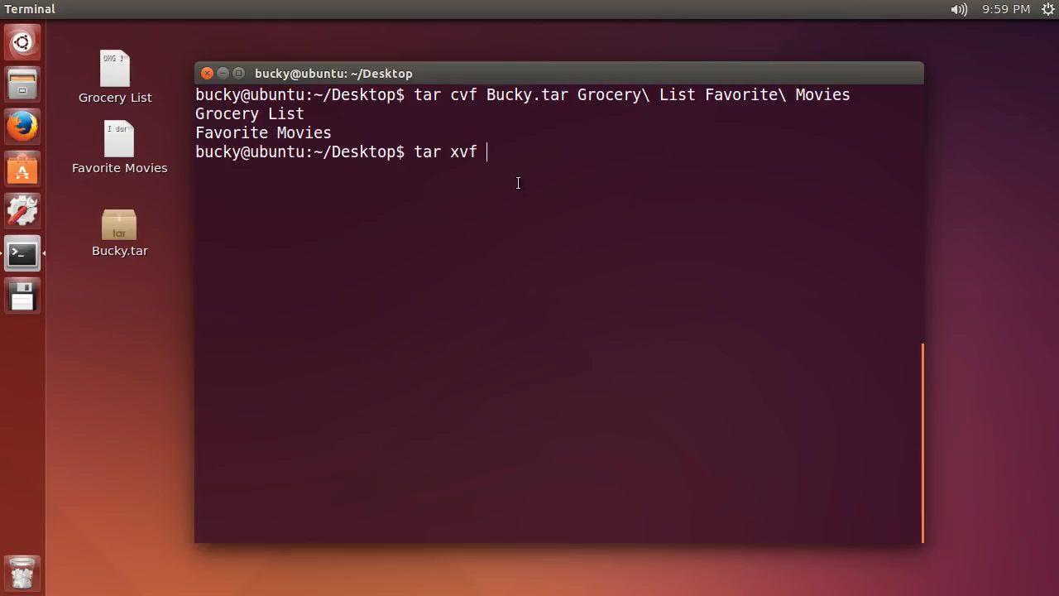
type("Bucky.tar")
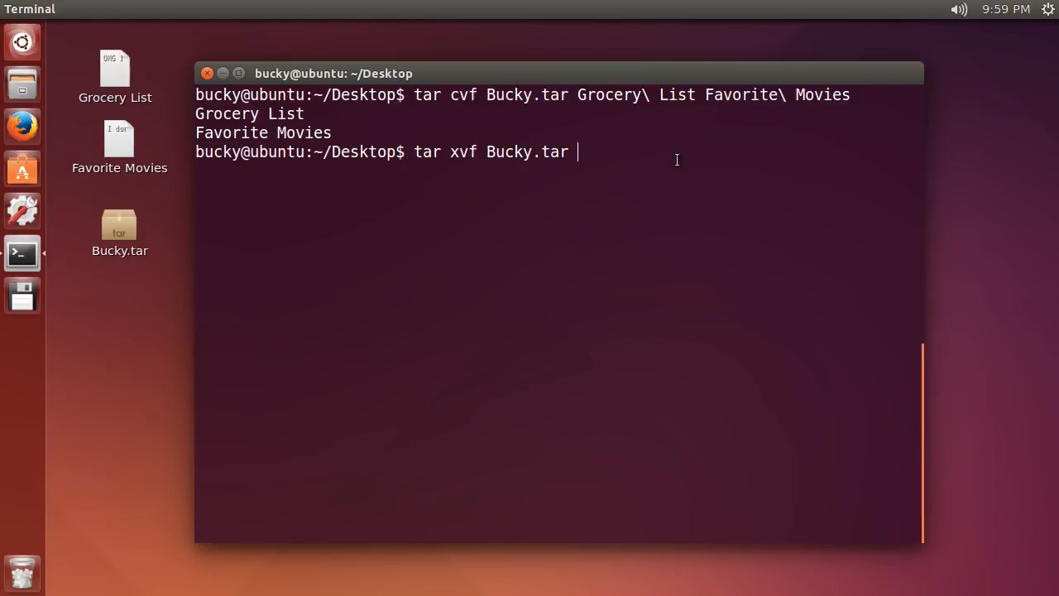
key("Return")
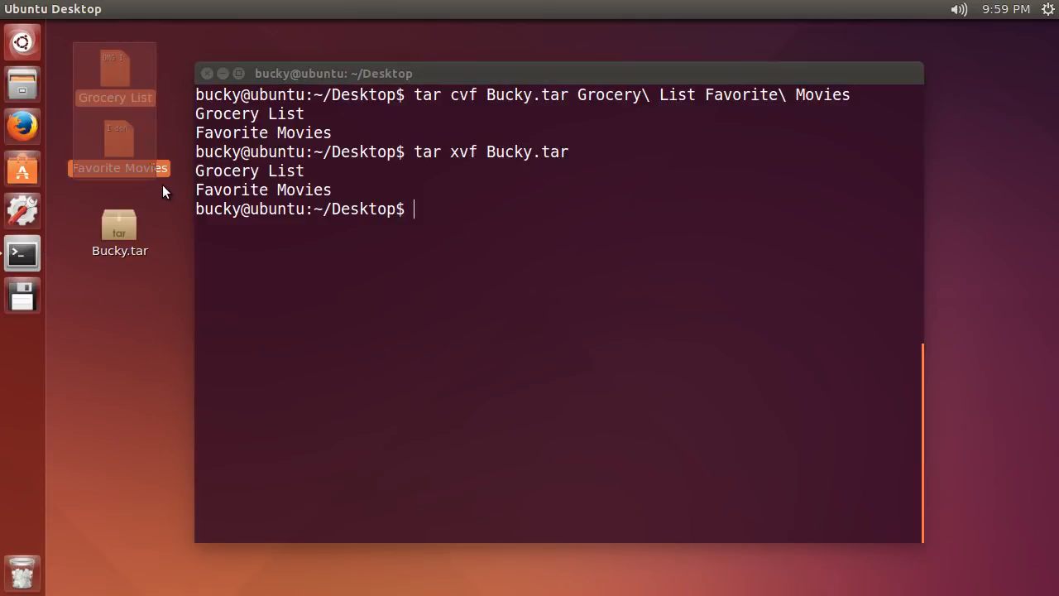
mouse_move(161, 335)
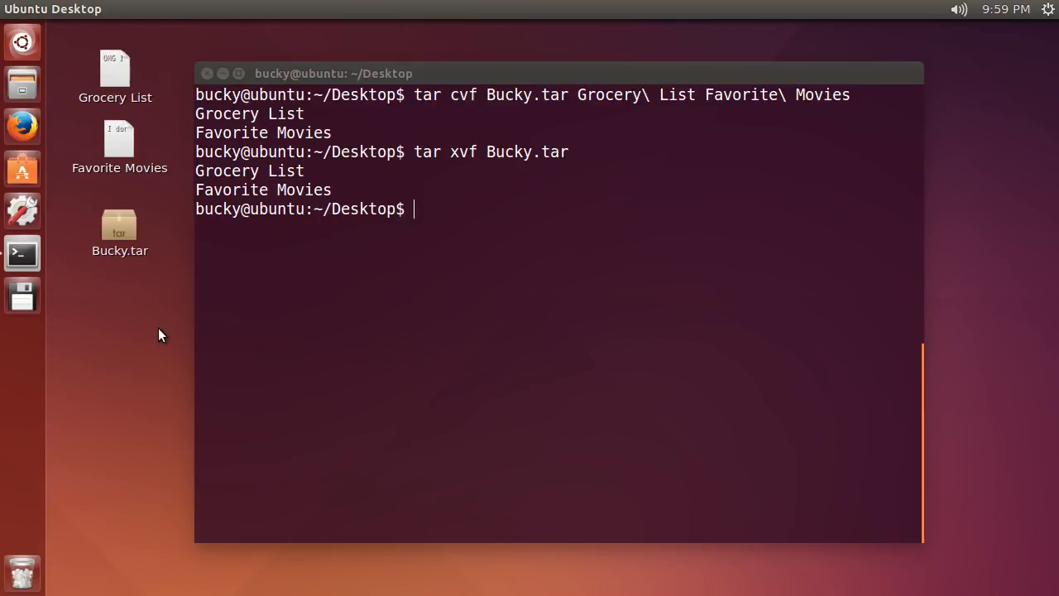
mouse_move(449, 379)
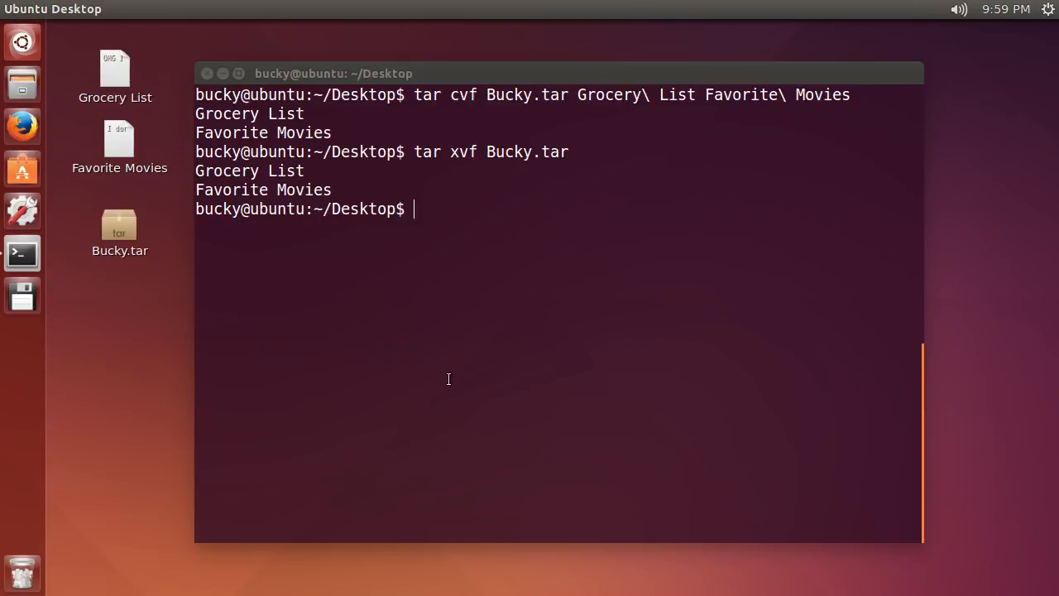